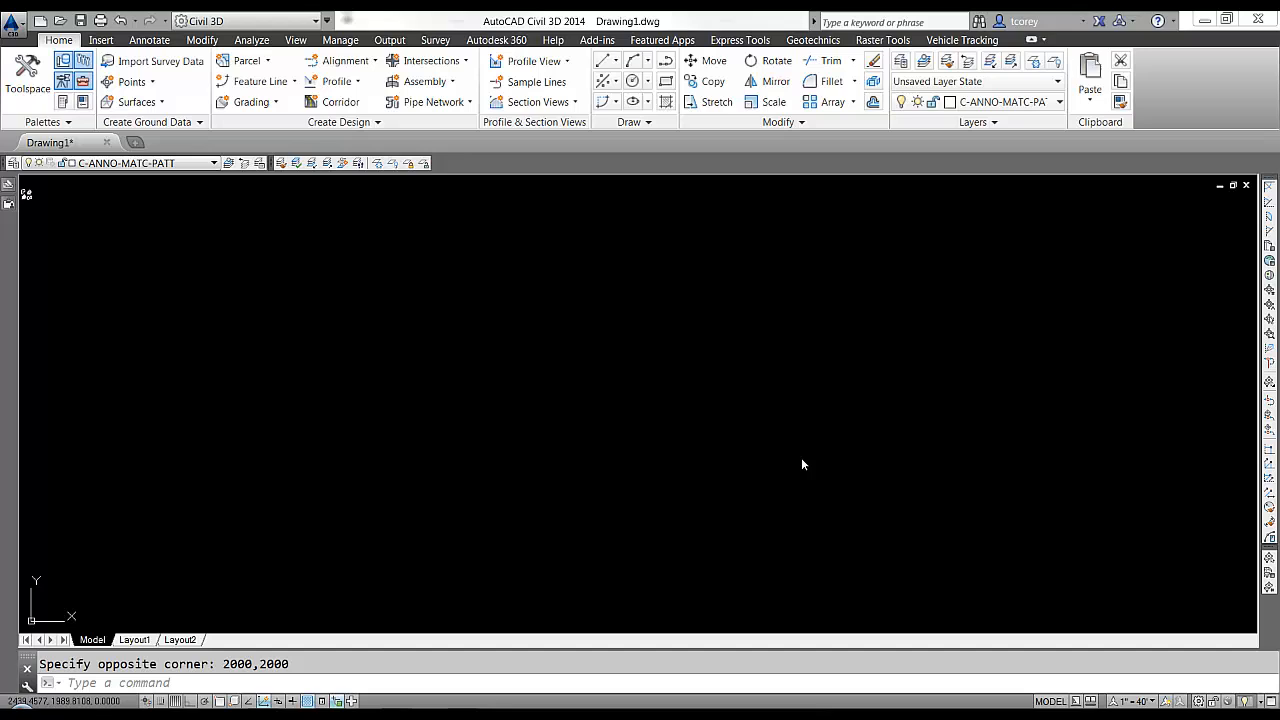
{"action": "mouse_move", "coordinate": [616, 432]}
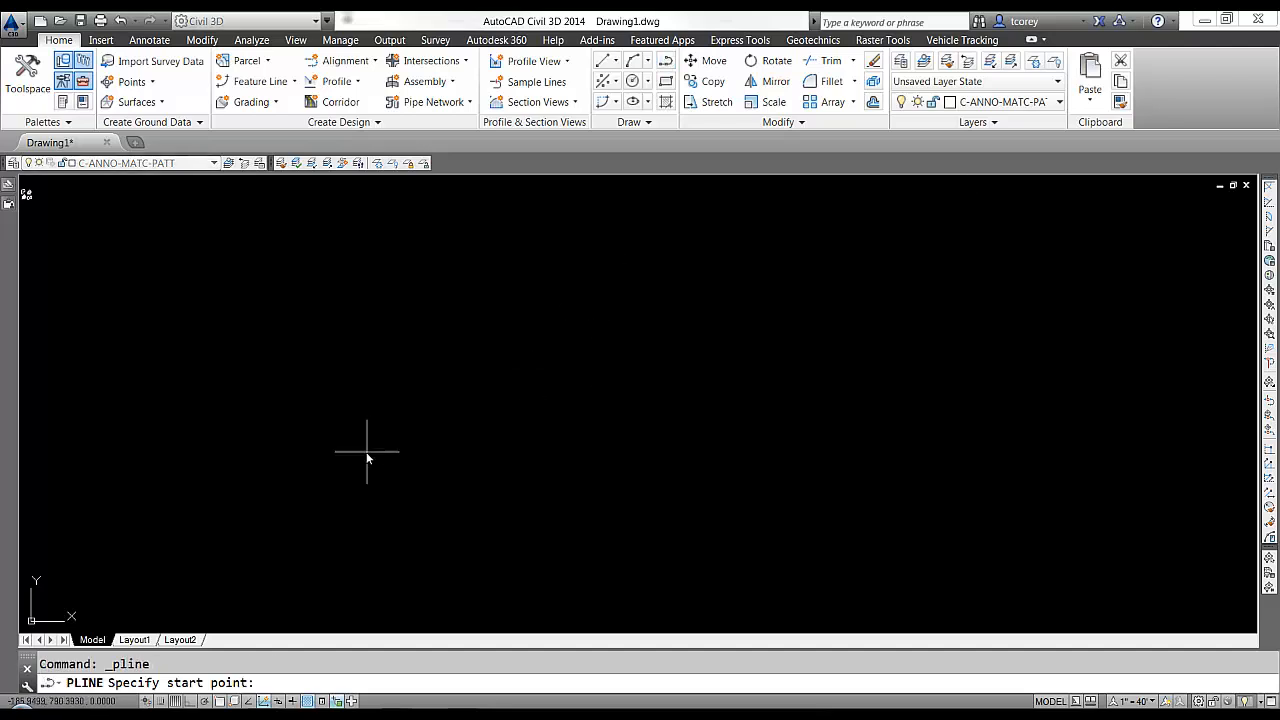
{"action": "mouse_move", "coordinate": [348, 456]}
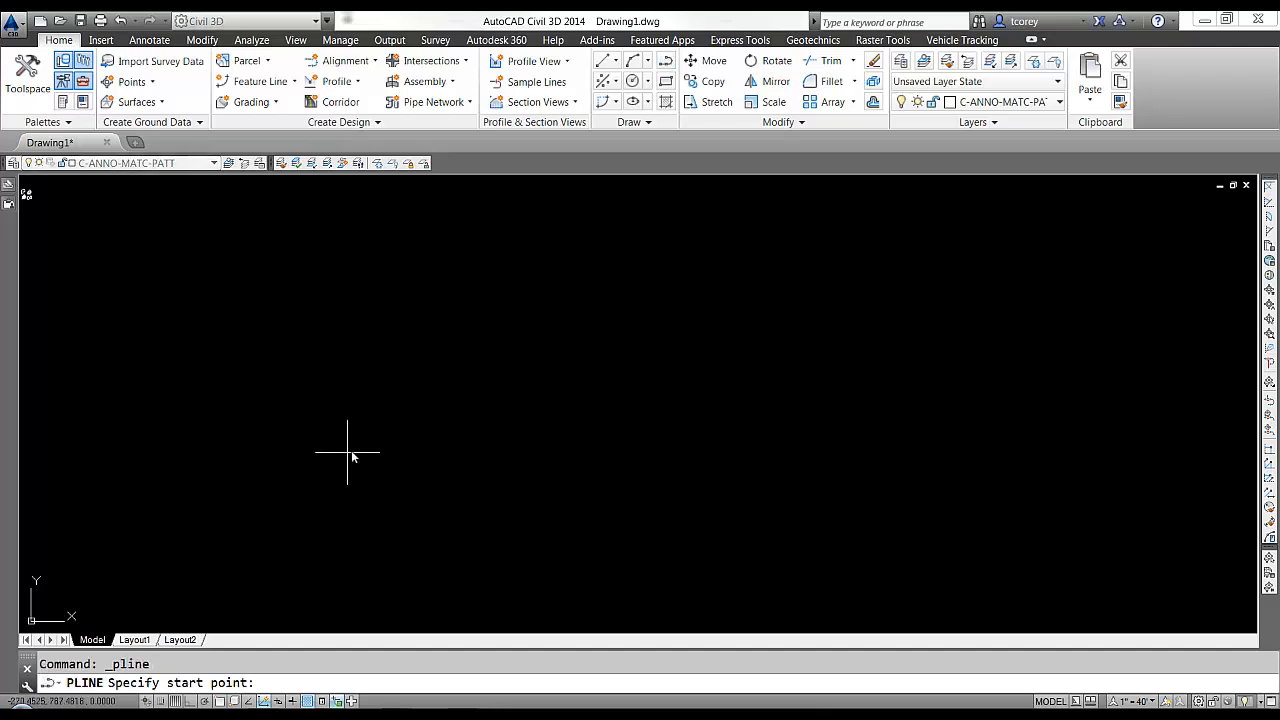
Draw the first polyline leg from the start point at bearing N45°45'45"E, distance 850.
{"action": "type", "text": "50"}
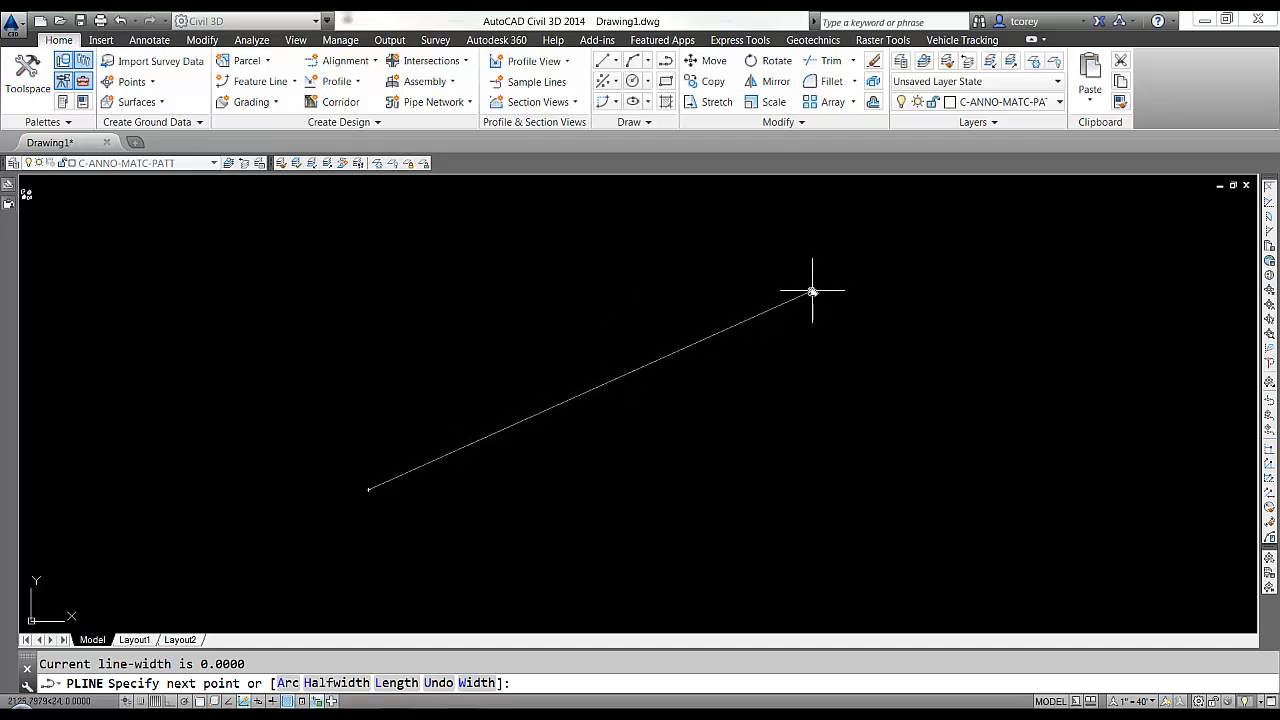
{"action": "mouse_move", "coordinate": [822, 290]}
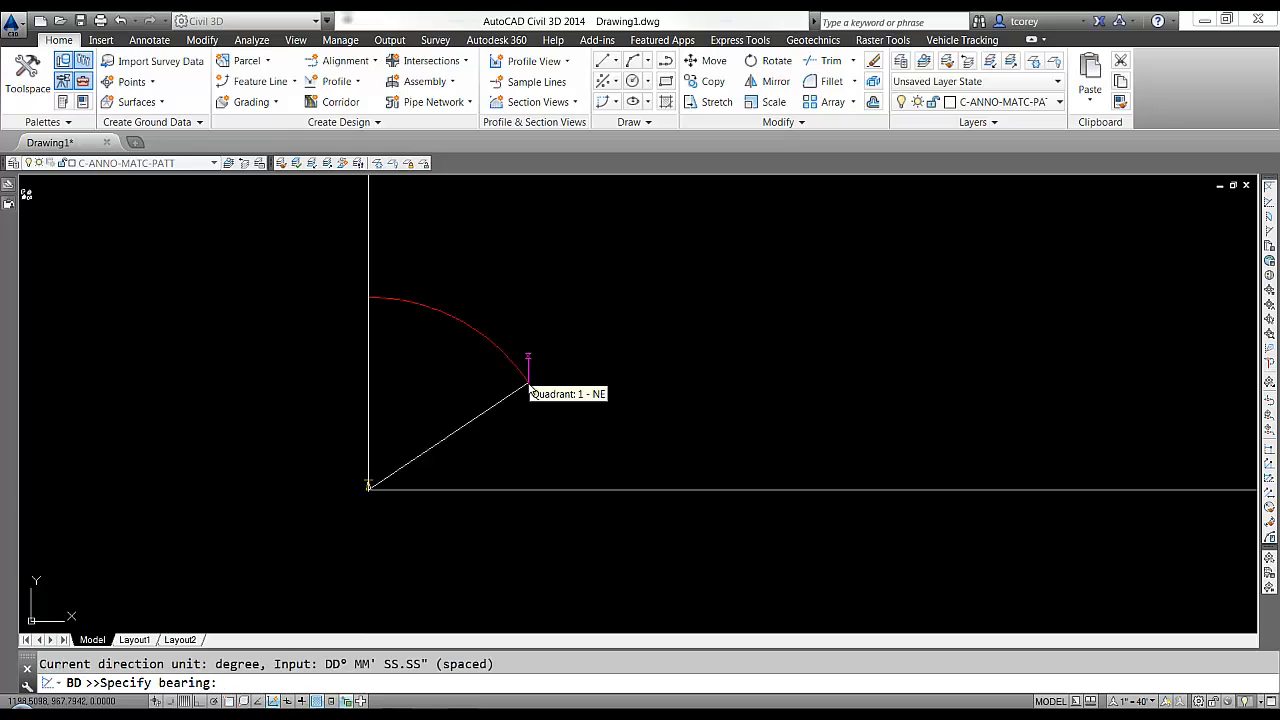
{"action": "type", "text": "45"}
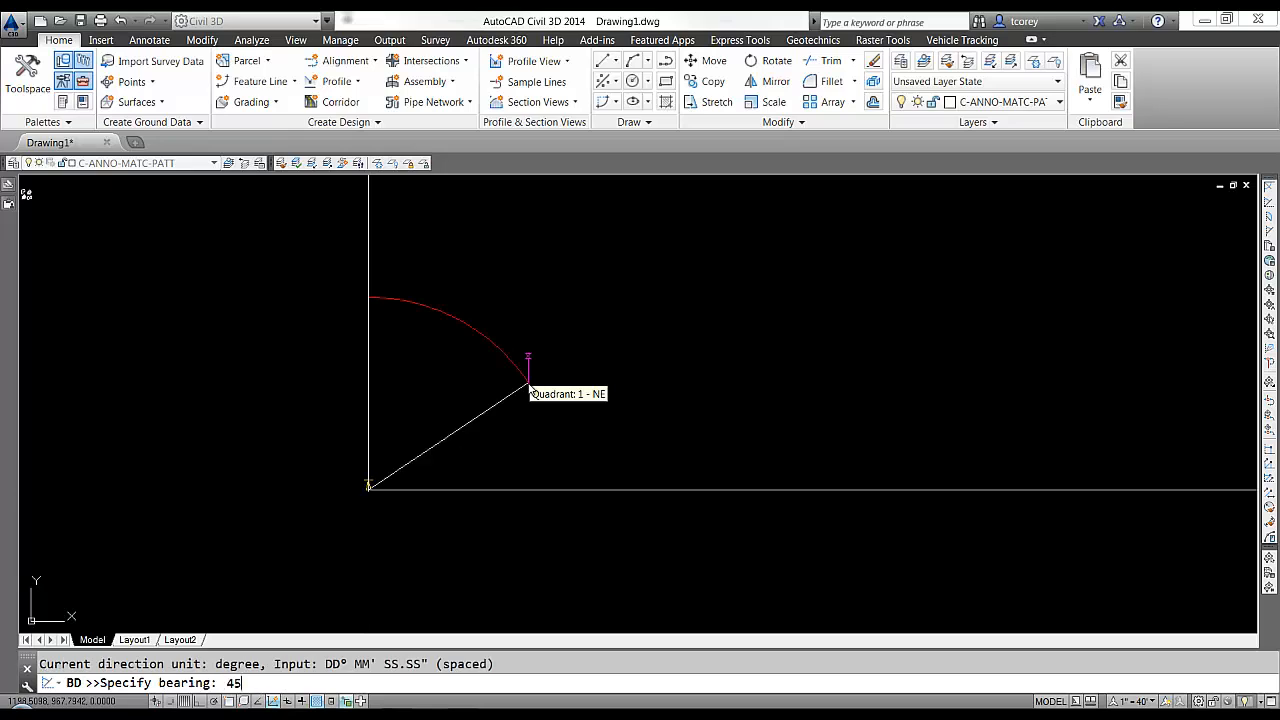
{"action": "type", "text": ".4545"}
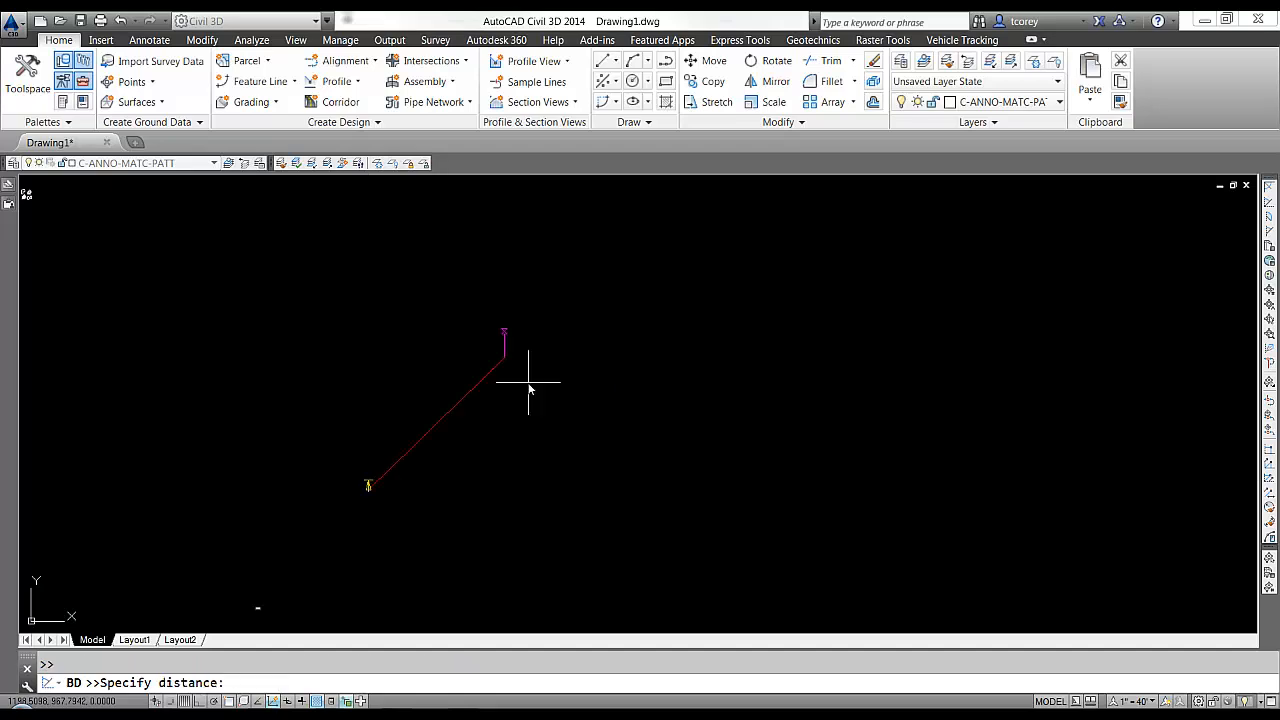
{"action": "mouse_move", "coordinate": [540, 376]}
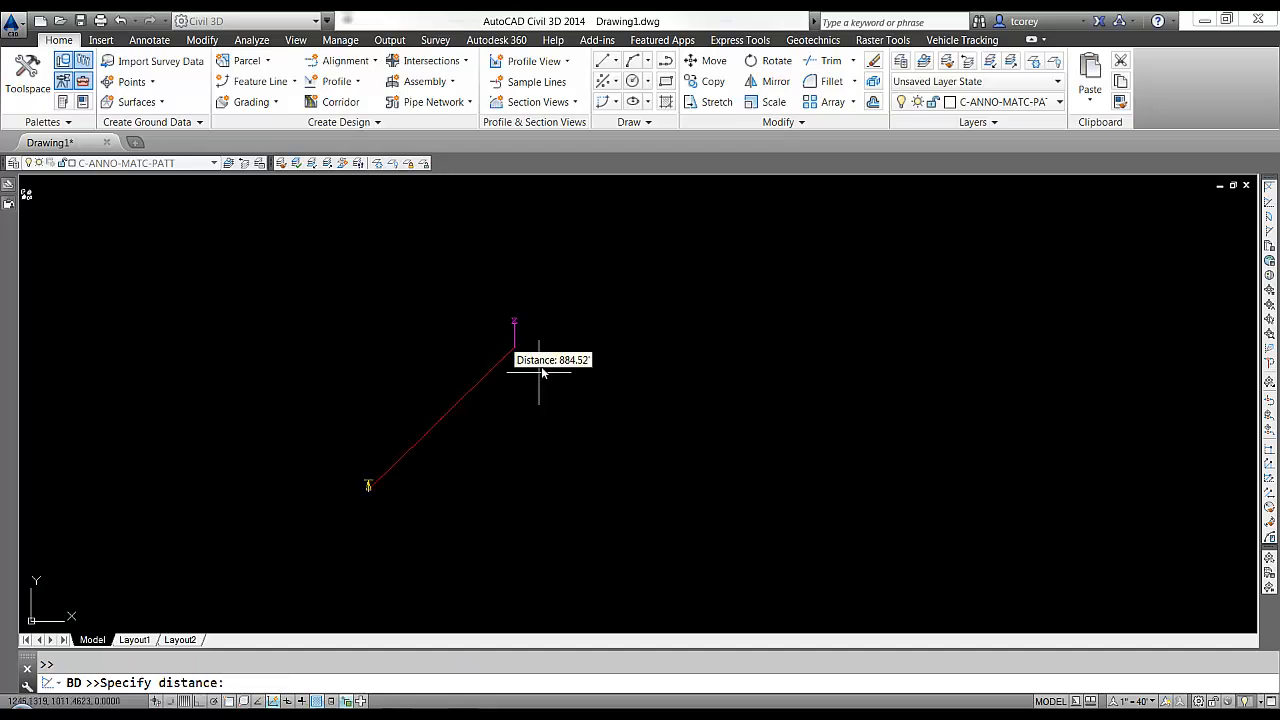
{"action": "mouse_move", "coordinate": [540, 376]}
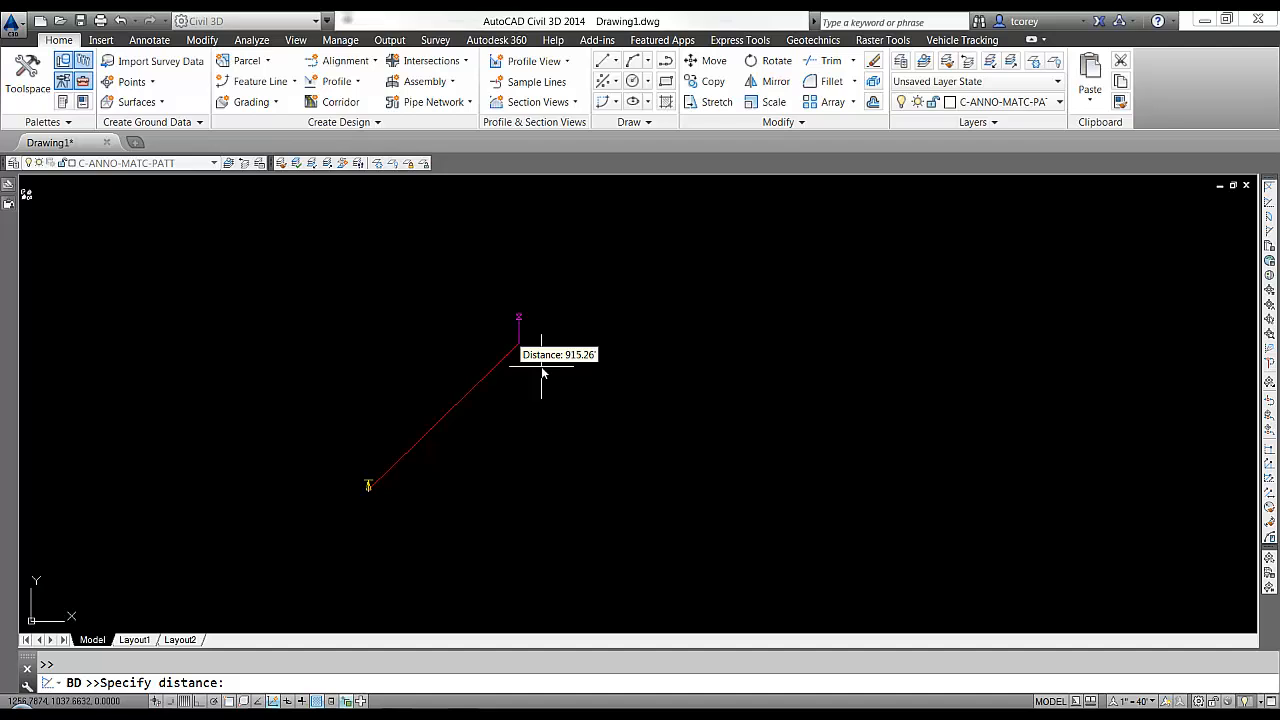
{"action": "type", "text": "85"}
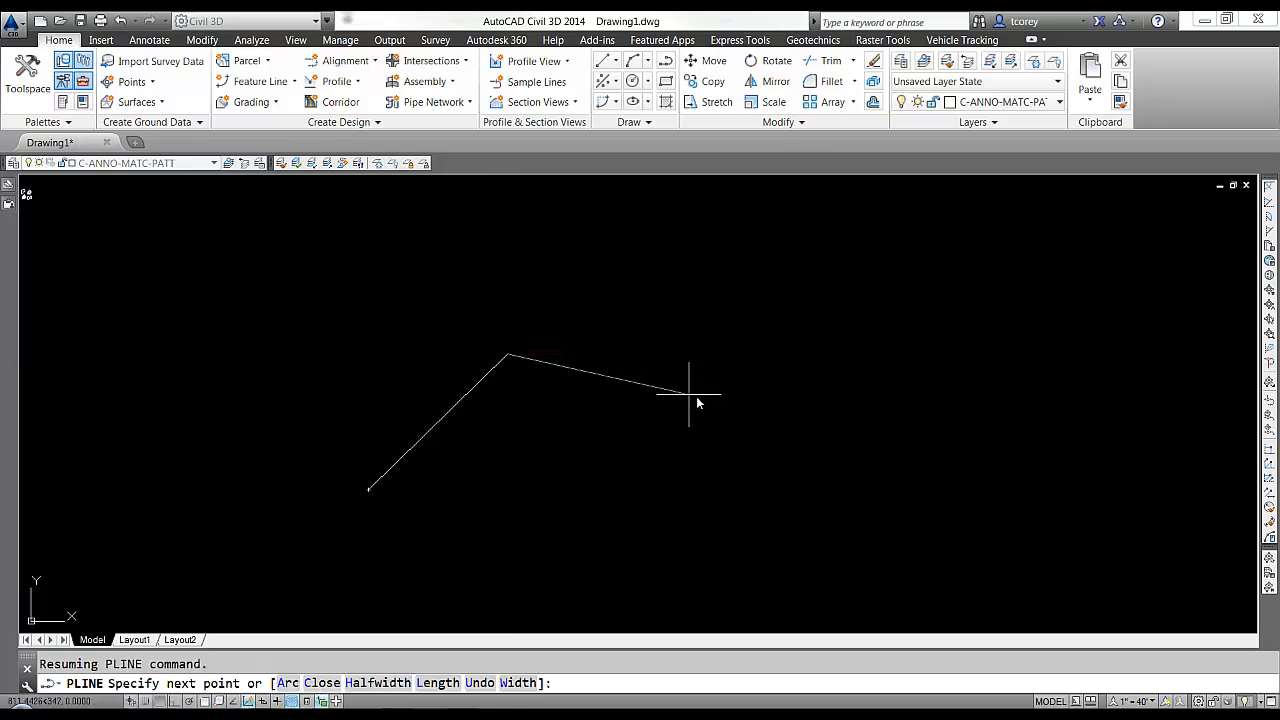
Continue the polyline with the next traverse leg running southeast.
{"action": "left_click", "coordinate": [604, 518]}
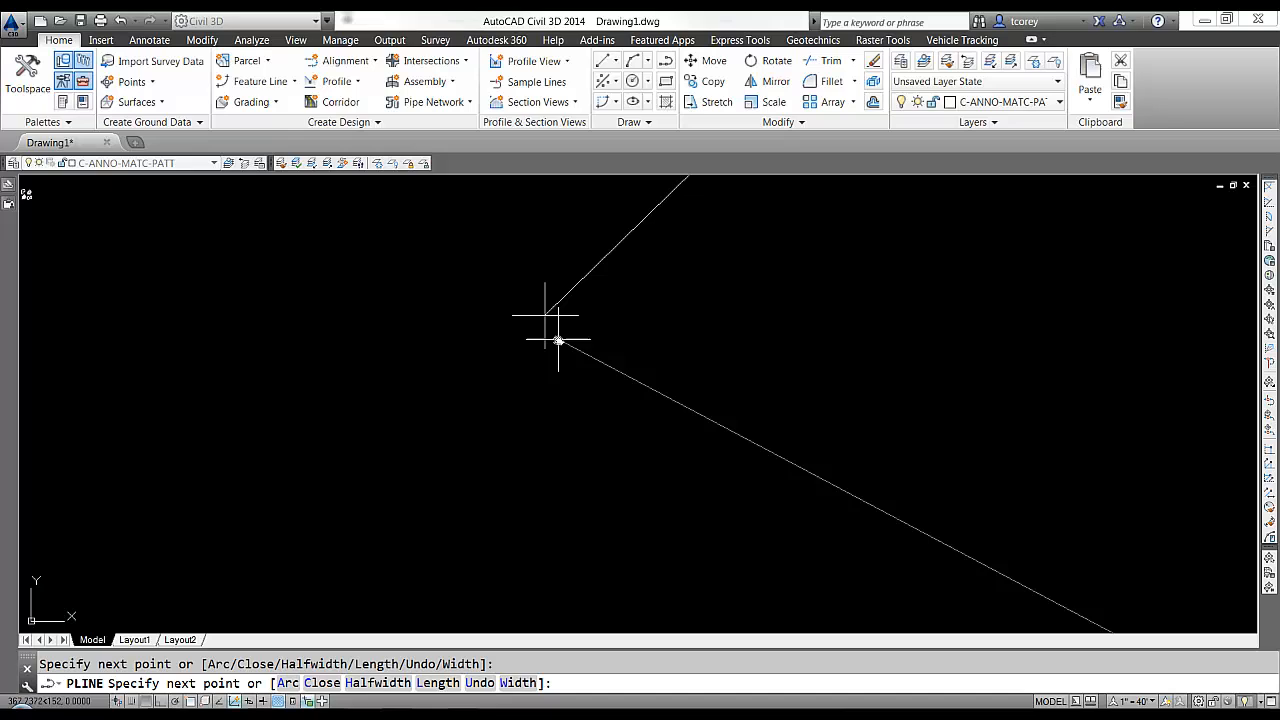
{"action": "mouse_move", "coordinate": [542, 316]}
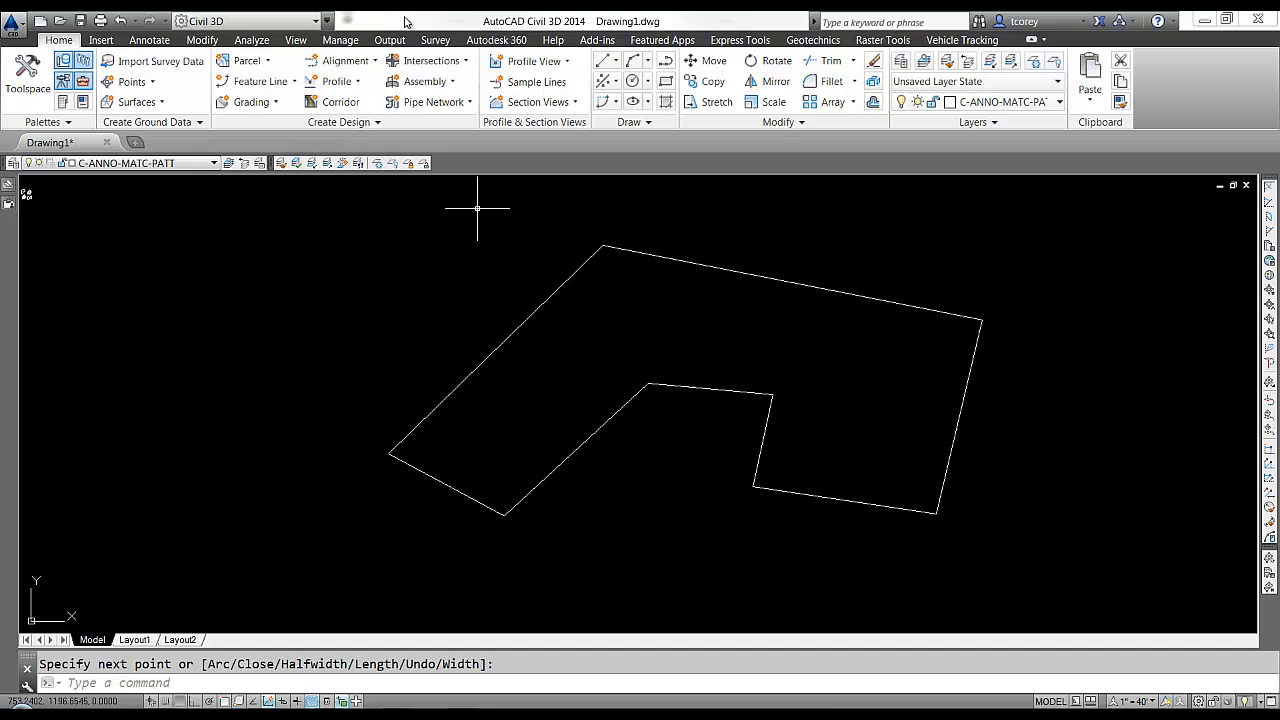
Load the eight-leg traverse from the polyline into the Coordinate Geometry Editor, starting at 500,500.
{"action": "left_click", "coordinate": [436, 40]}
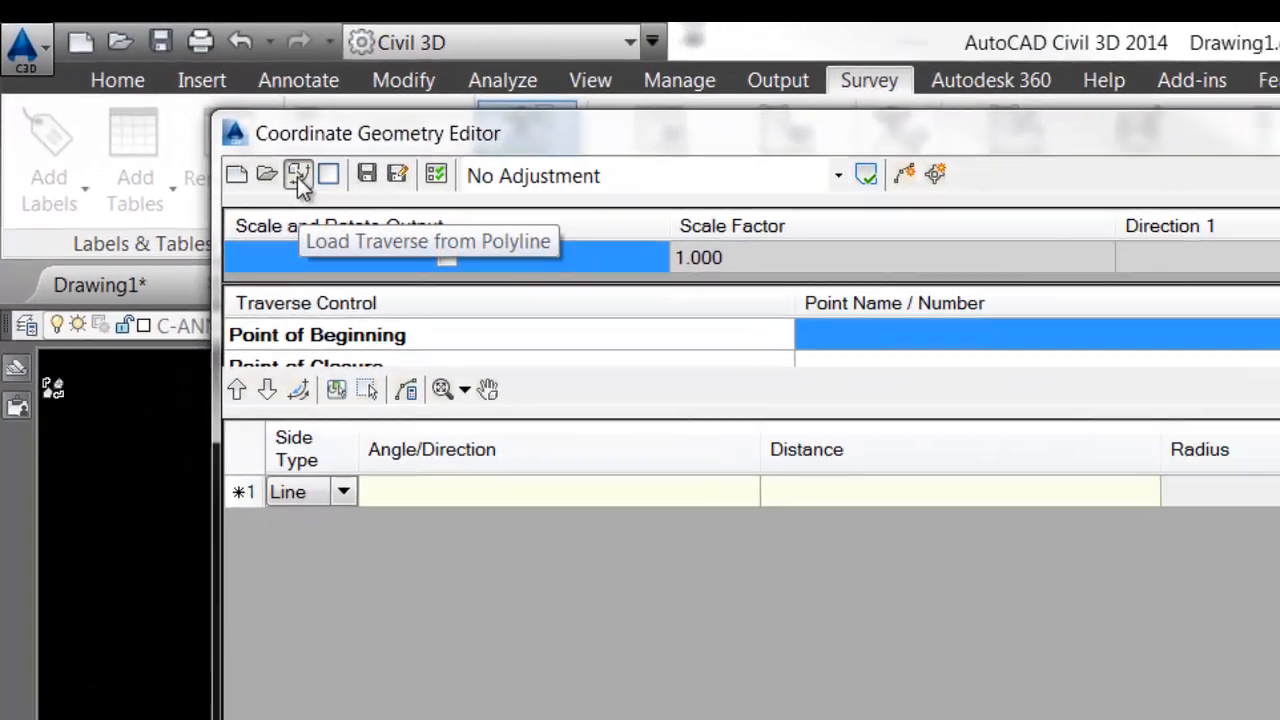
{"action": "left_click", "coordinate": [298, 176]}
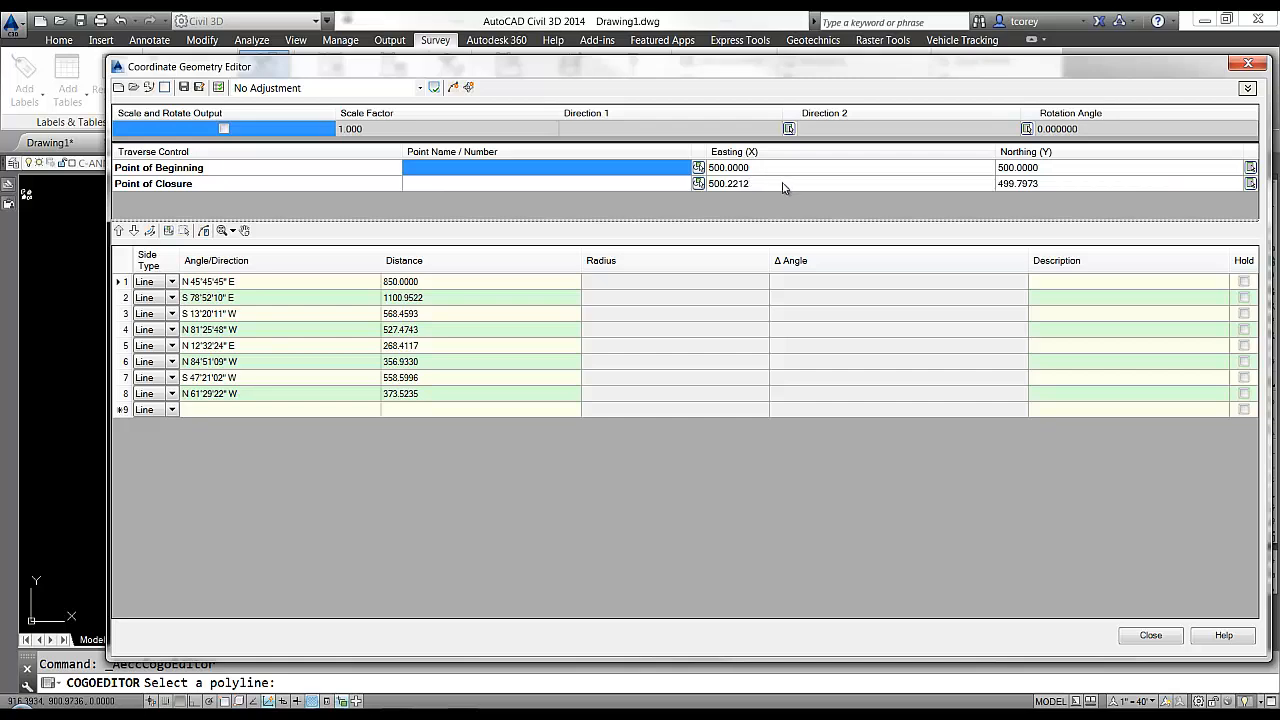
{"action": "mouse_move", "coordinate": [1262, 192]}
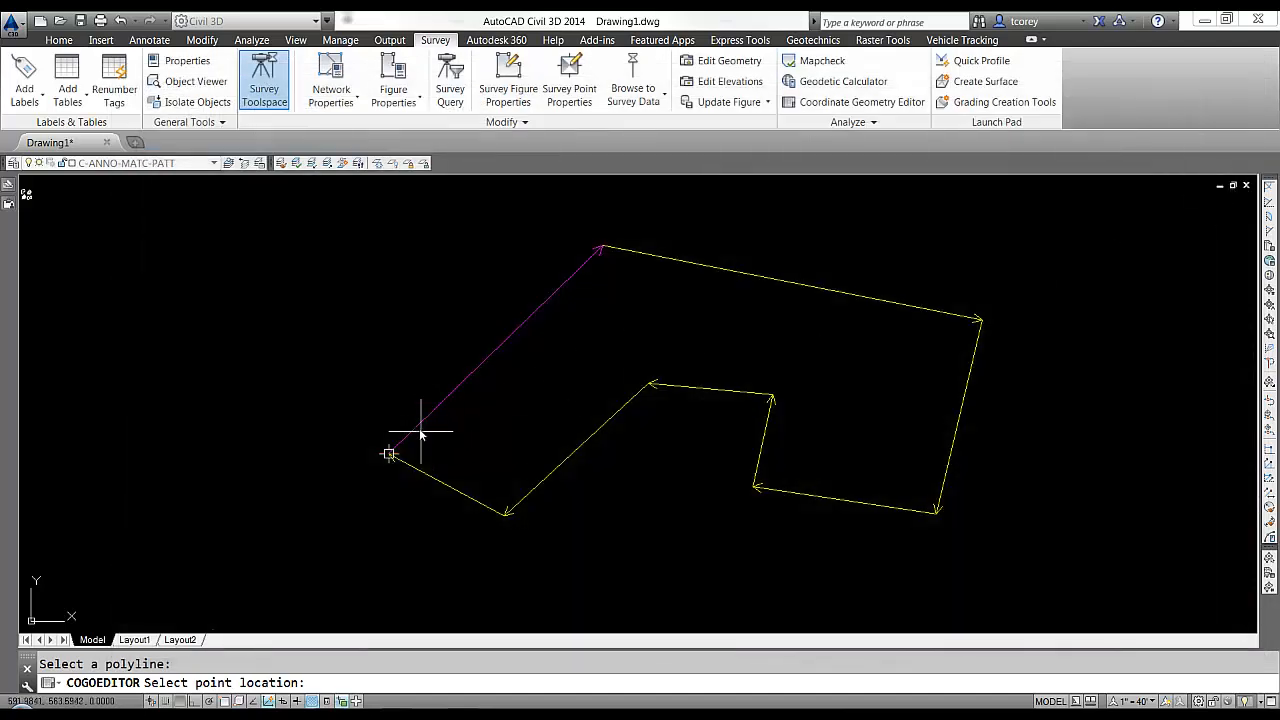
{"action": "mouse_move", "coordinate": [420, 436]}
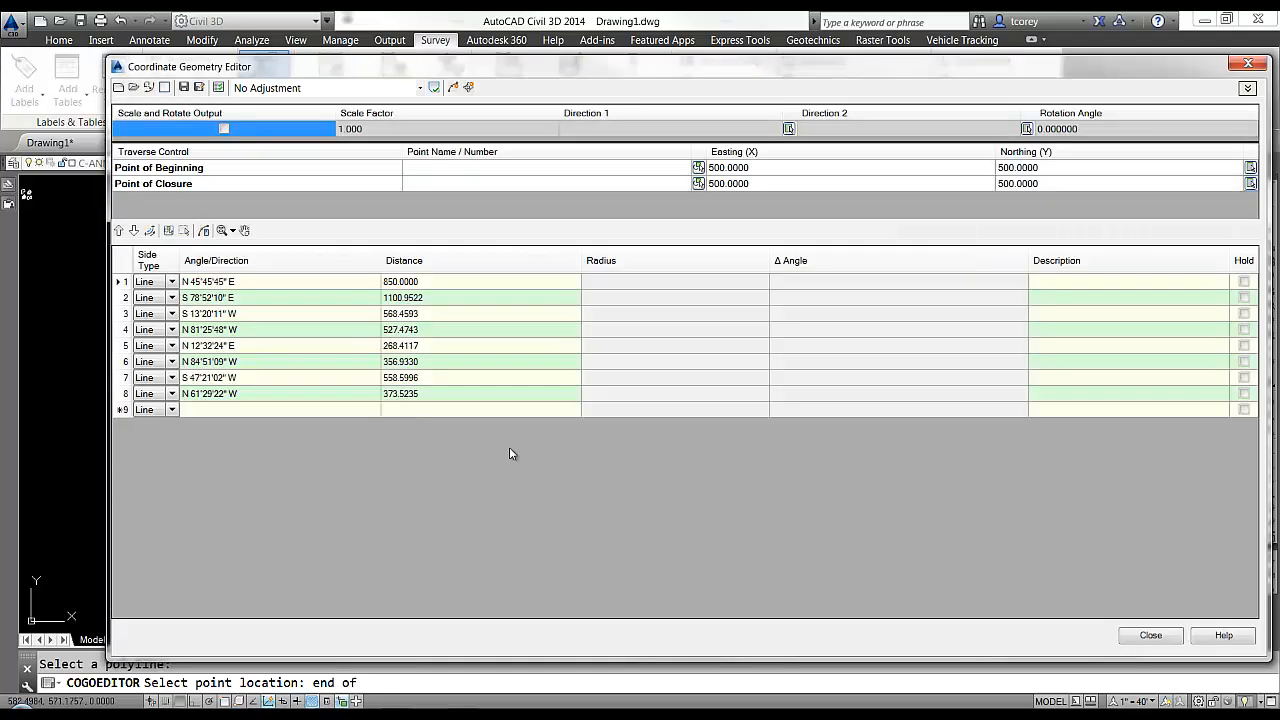
{"action": "mouse_move", "coordinate": [604, 454]}
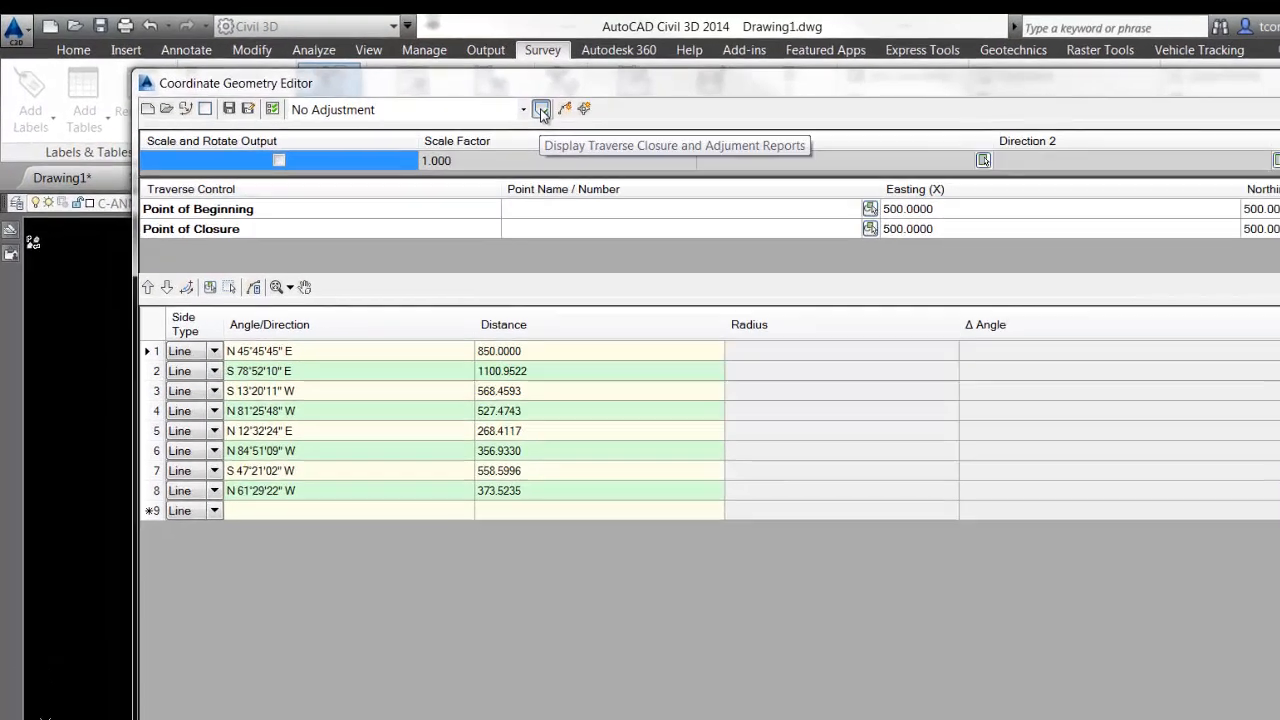
Review the closure report: length 4604.35, error 0.30, one part in 15291.
{"action": "left_click", "coordinate": [540, 108]}
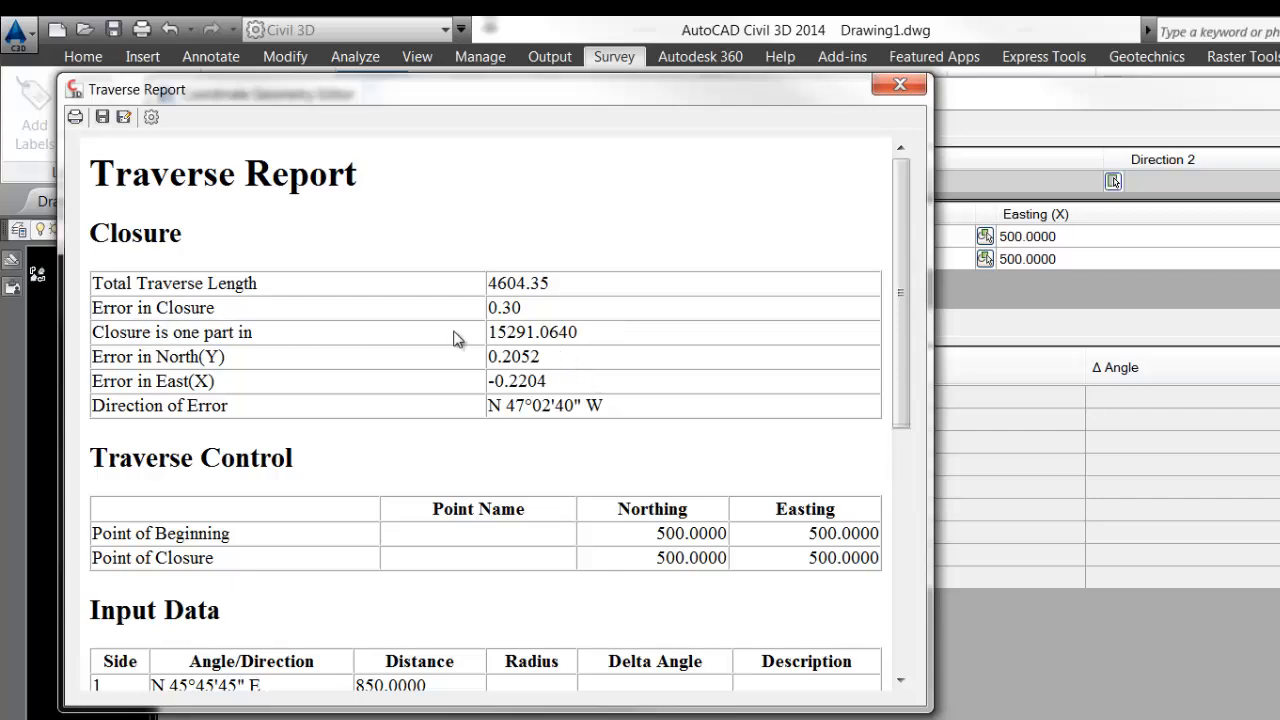
{"action": "mouse_move", "coordinate": [592, 360]}
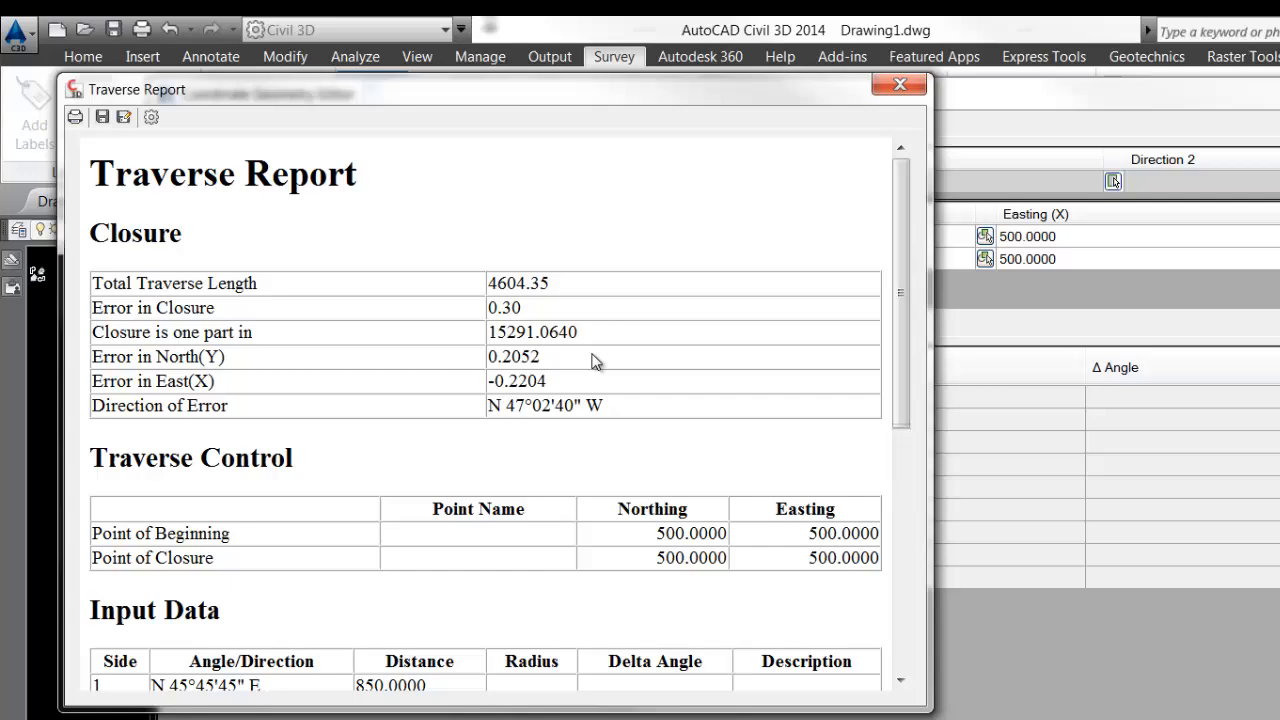
{"action": "mouse_move", "coordinate": [508, 432]}
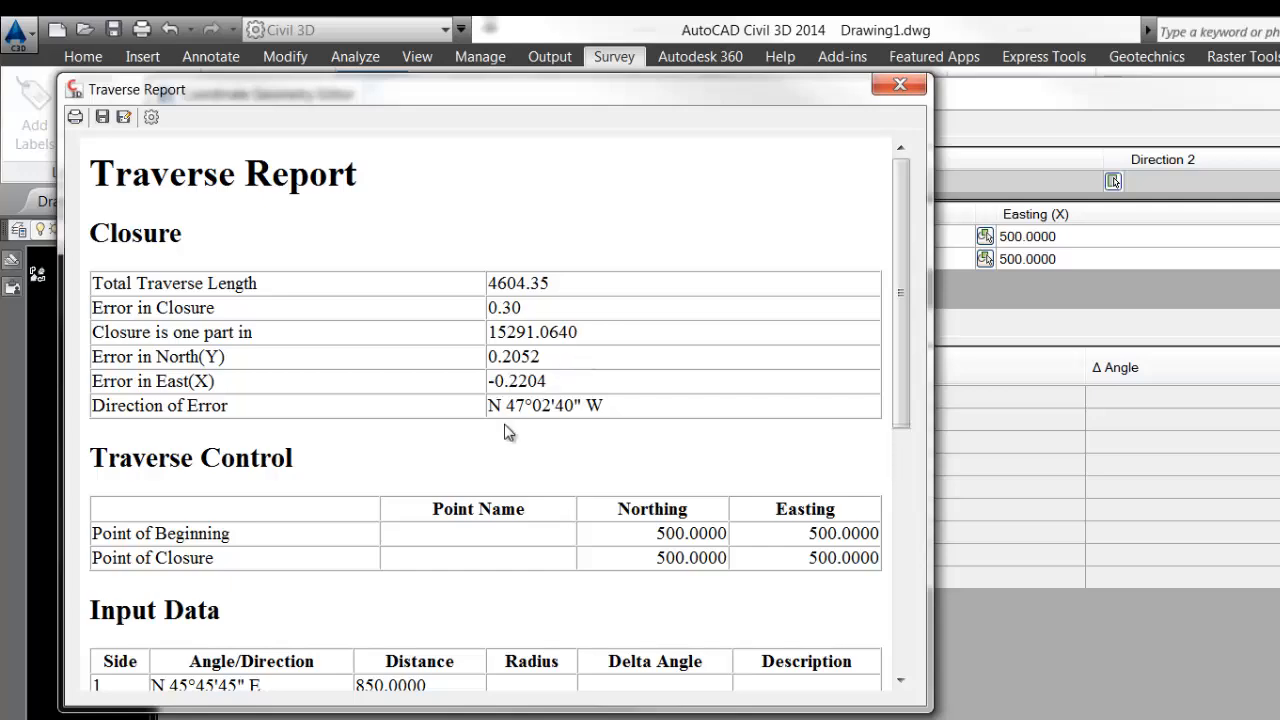
{"action": "mouse_move", "coordinate": [902, 242]}
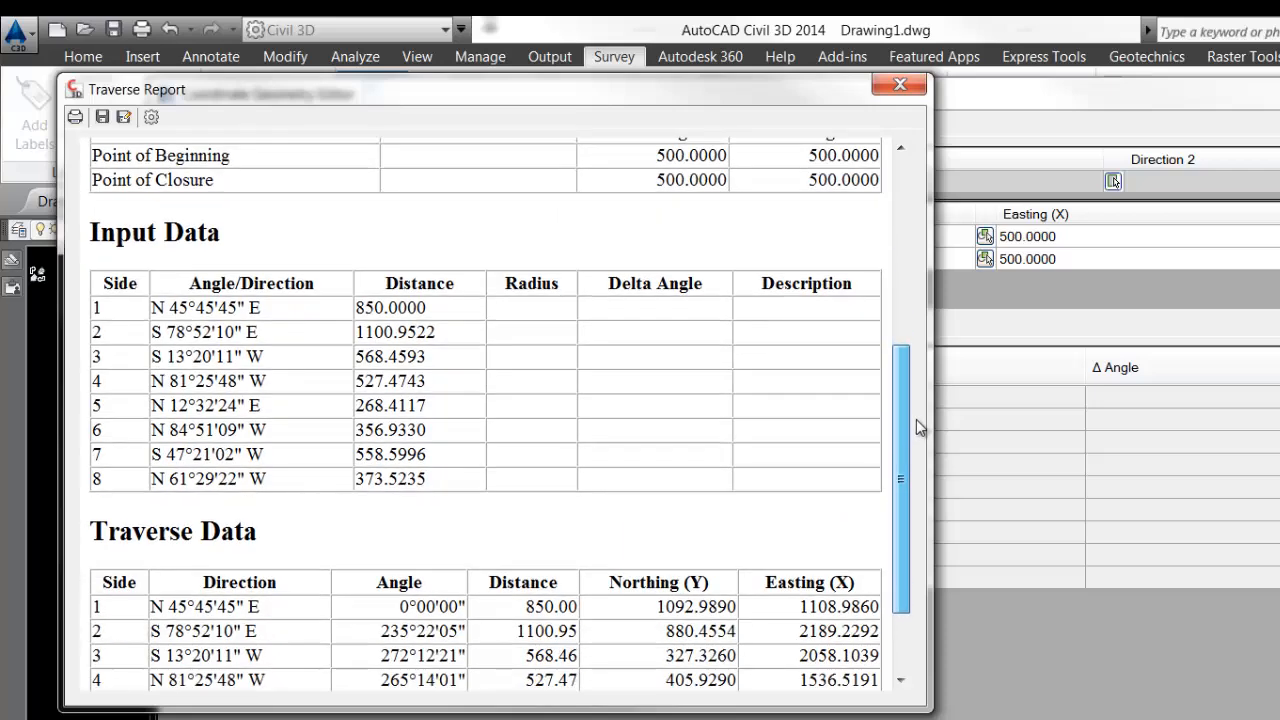
{"action": "scroll", "scroll_direction": "down", "scroll_amount": 3}
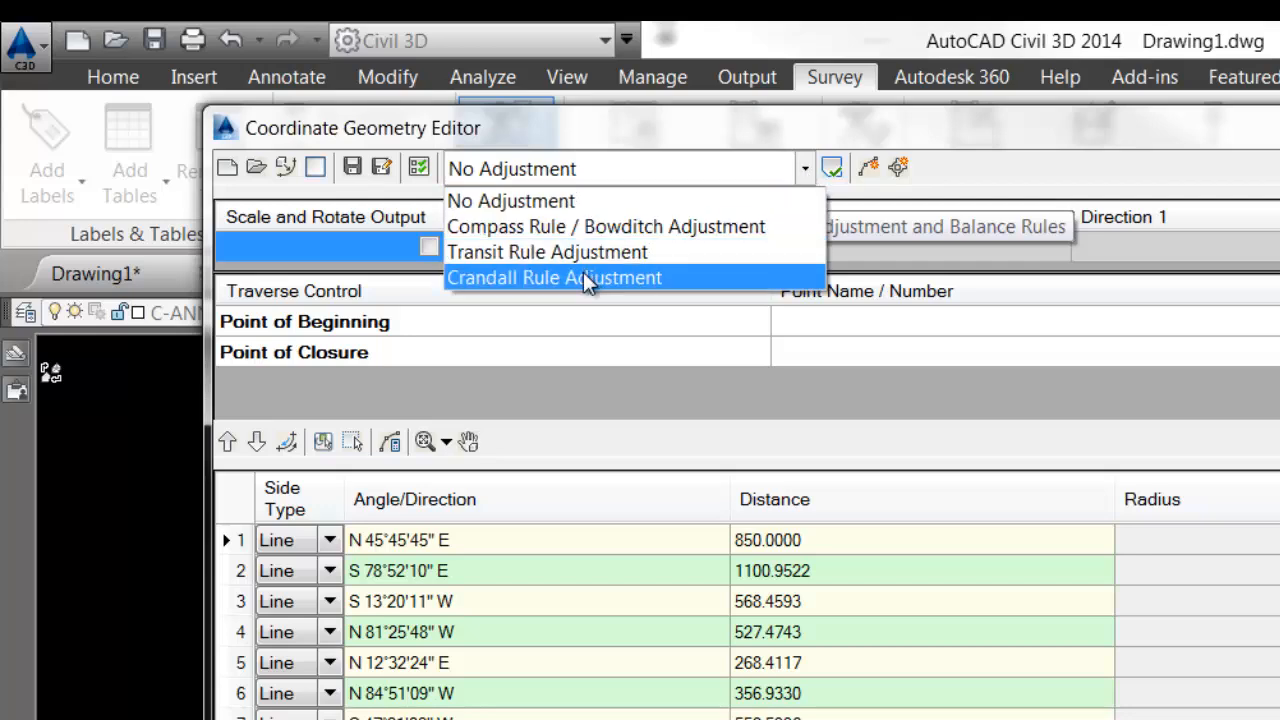
Apply Crandall Rule Adjustment and review the adjusted closure report.
{"action": "left_click", "coordinate": [552, 278]}
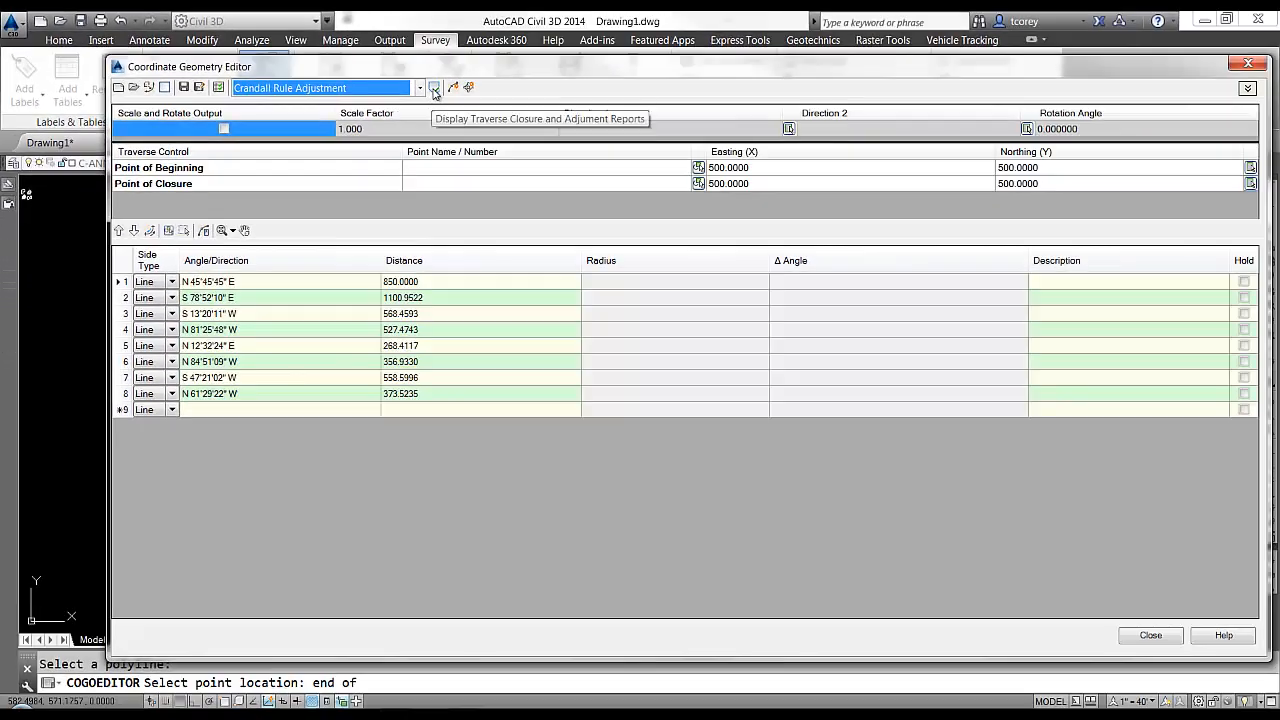
{"action": "left_click", "coordinate": [434, 88]}
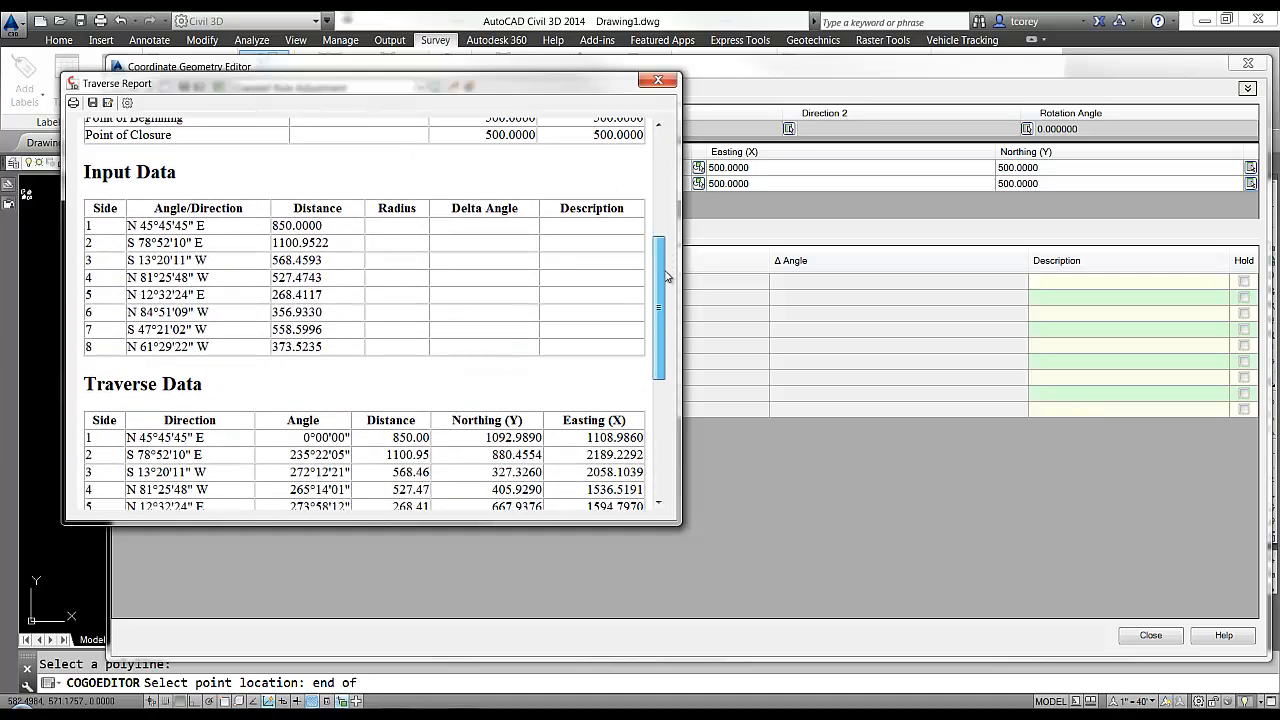
{"action": "scroll", "scroll_direction": "down", "scroll_amount": 3}
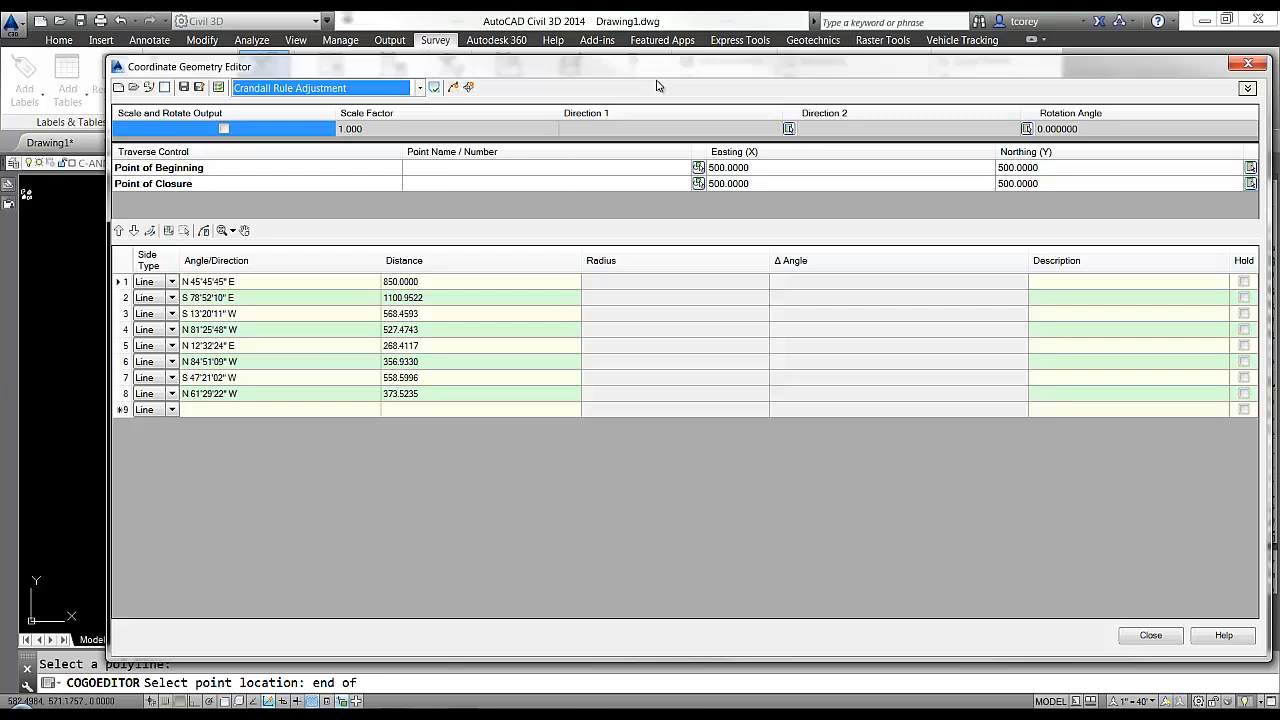
{"action": "mouse_move", "coordinate": [452, 88]}
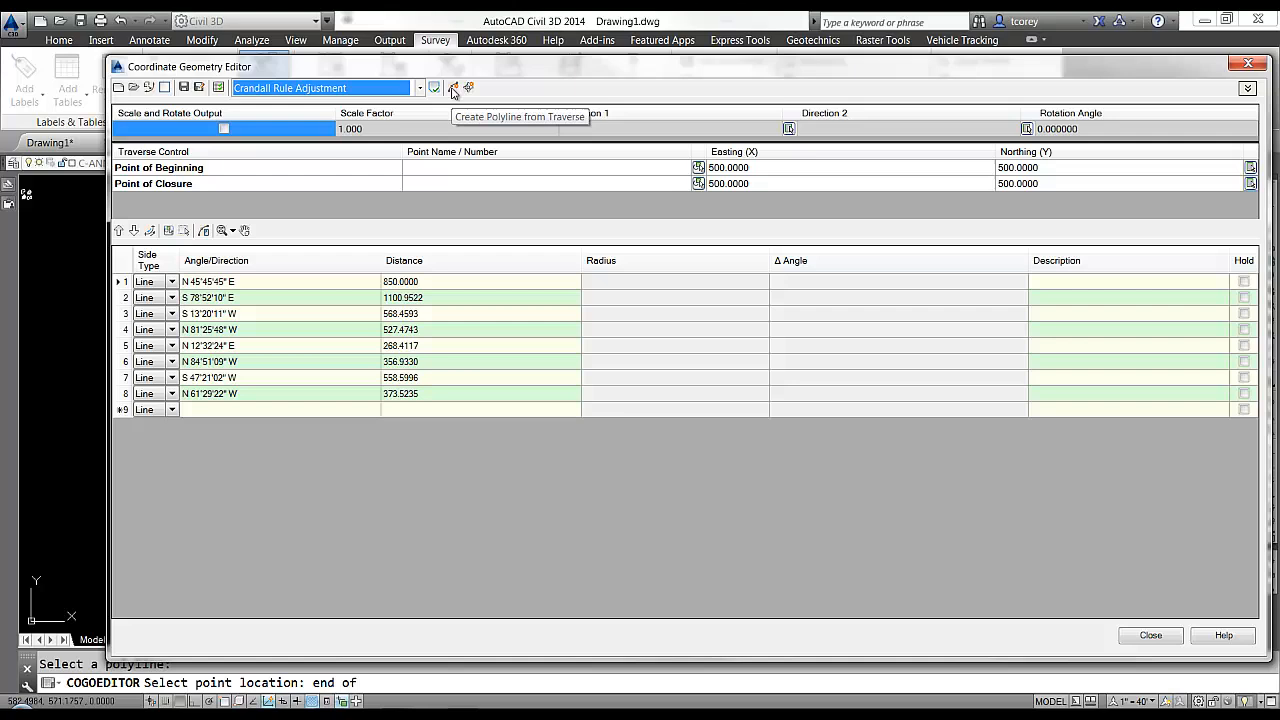
Add the Crandall-adjusted traverse to the drawing as a new polyline.
{"action": "left_click", "coordinate": [452, 88]}
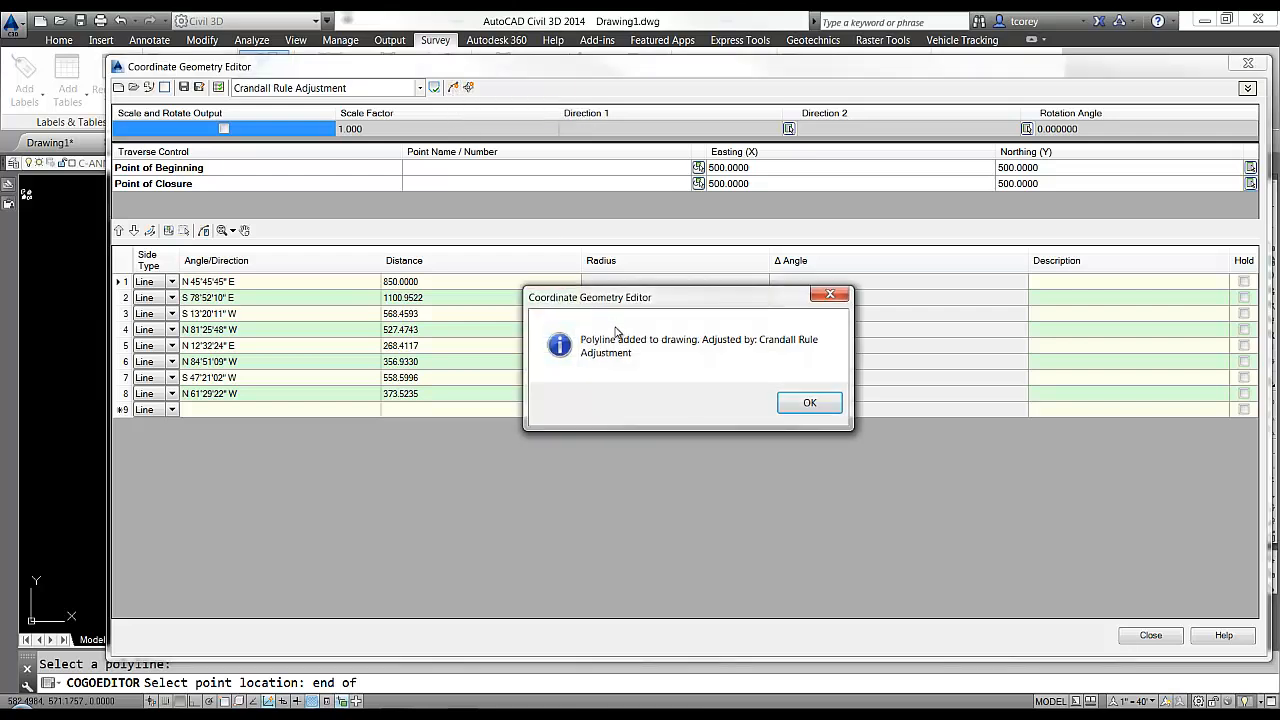
{"action": "left_click", "coordinate": [808, 402]}
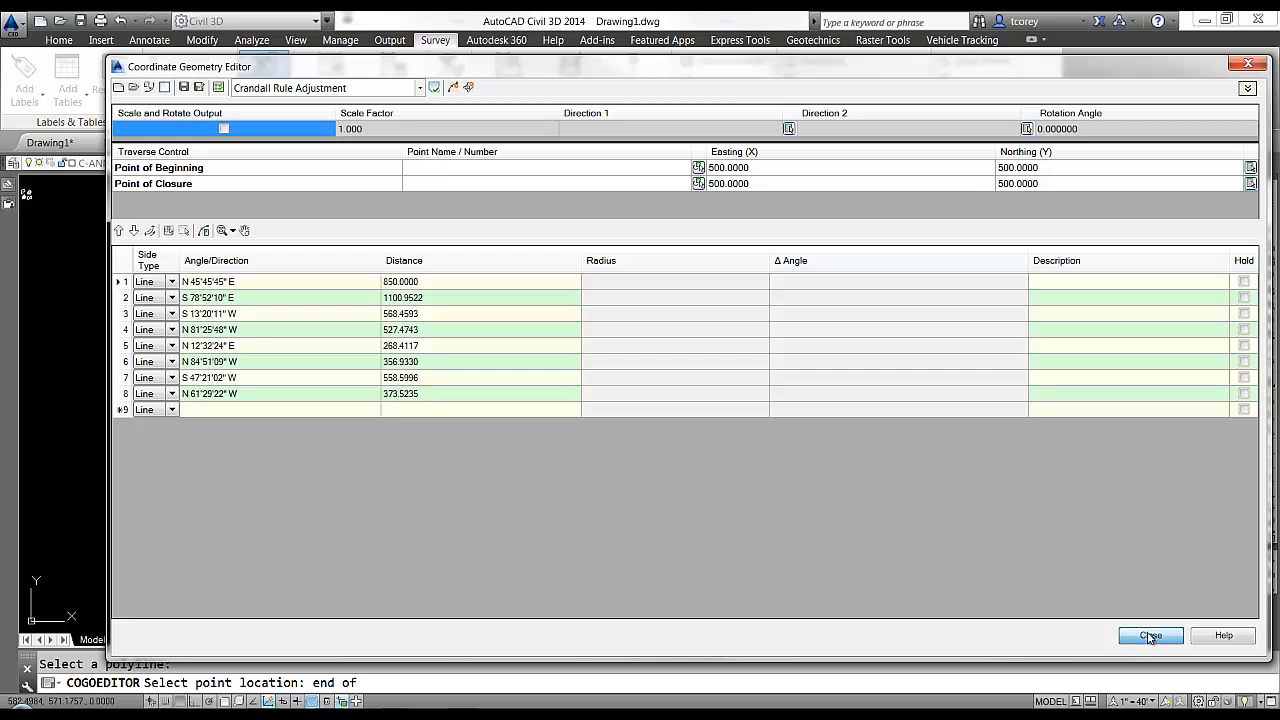
Close the editor and select the polylines to compare adjusted and original traverses.
{"action": "left_click", "coordinate": [1150, 636]}
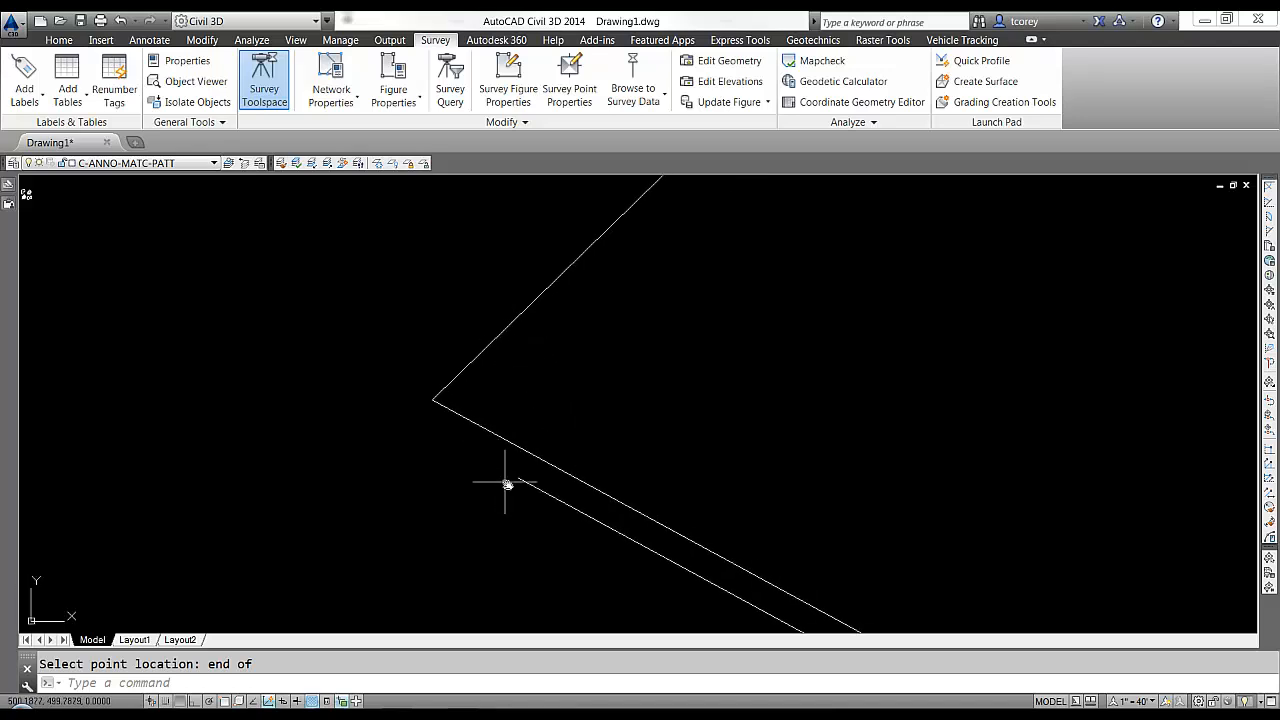
{"action": "left_click", "coordinate": [508, 486]}
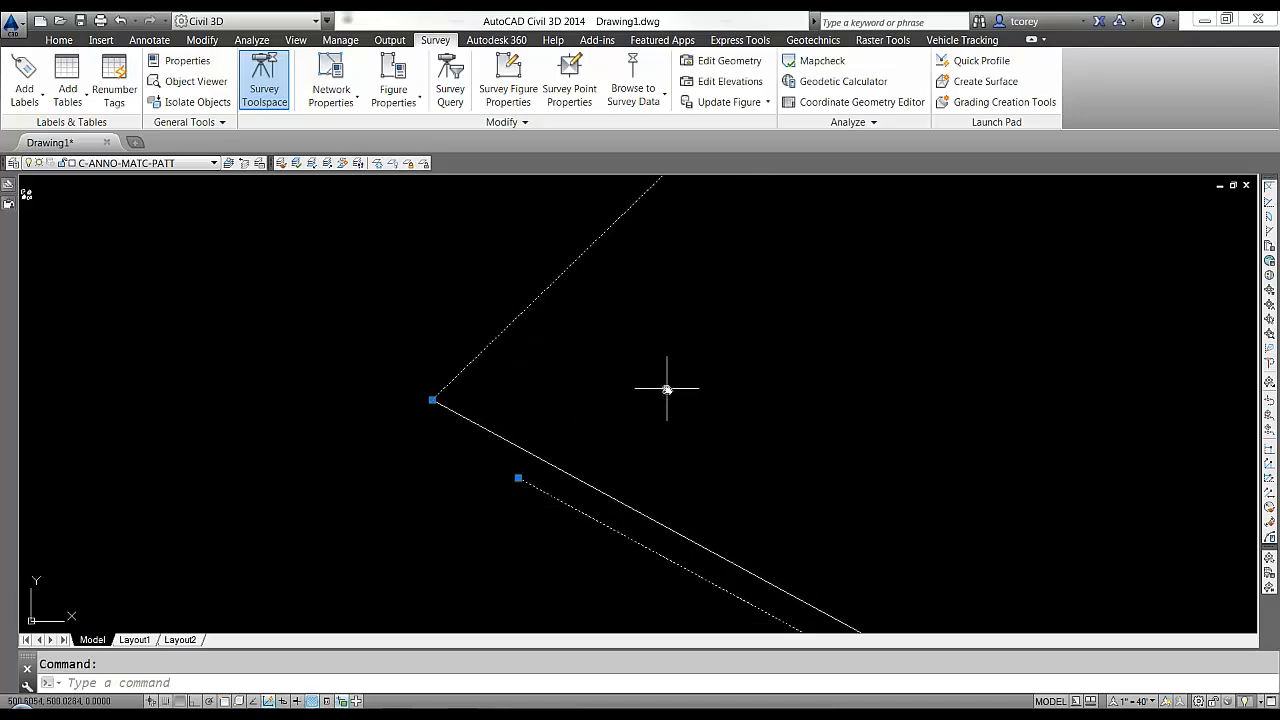